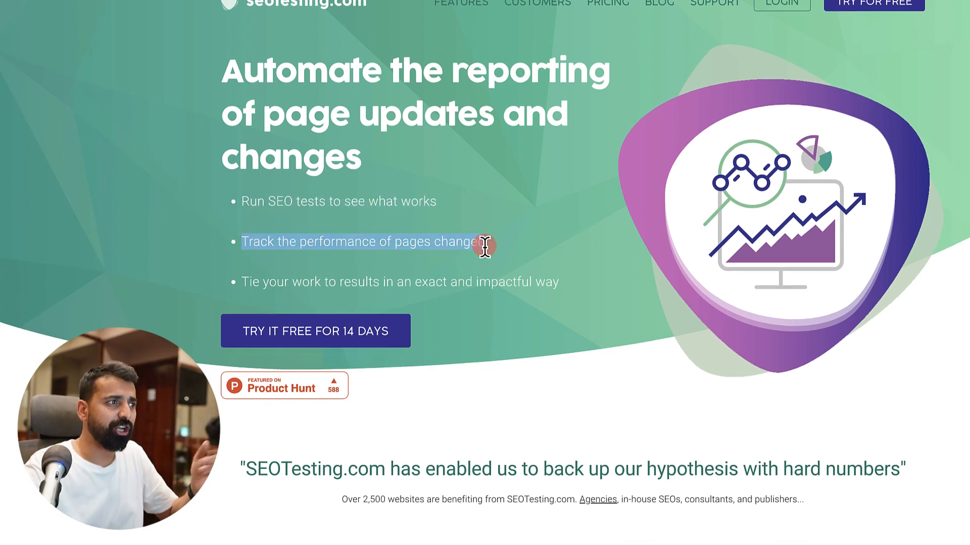
{"action": "mouse_move", "coordinate": [279, 282]}
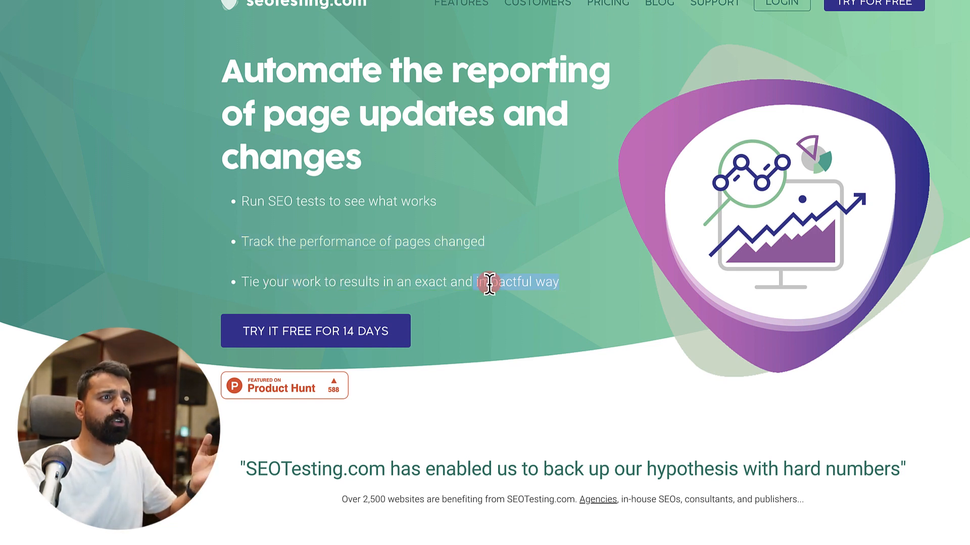
View the PRICING page and scroll through the Single Site, Team and Agency plans
{"action": "scroll", "scroll_direction": "down", "scroll_amount": 3}
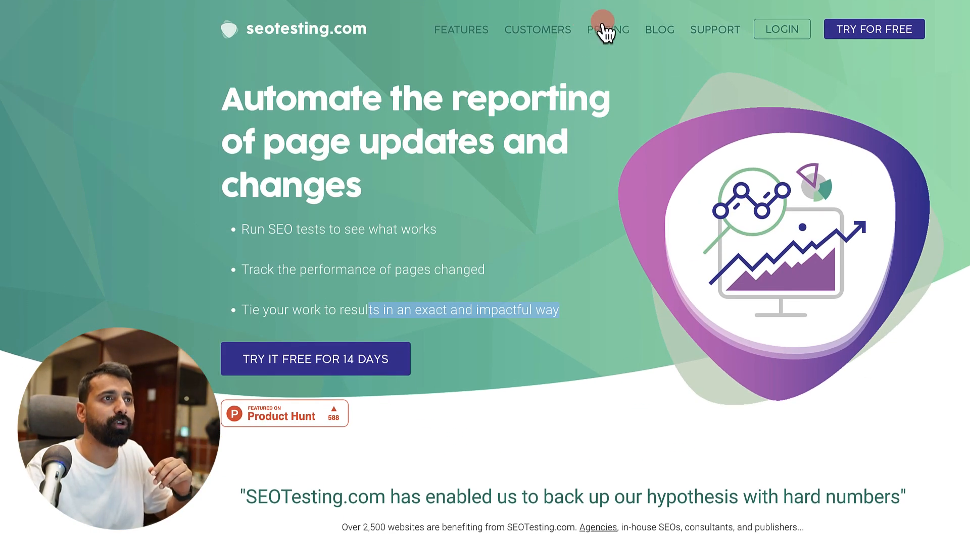
{"action": "left_click", "coordinate": [607, 29]}
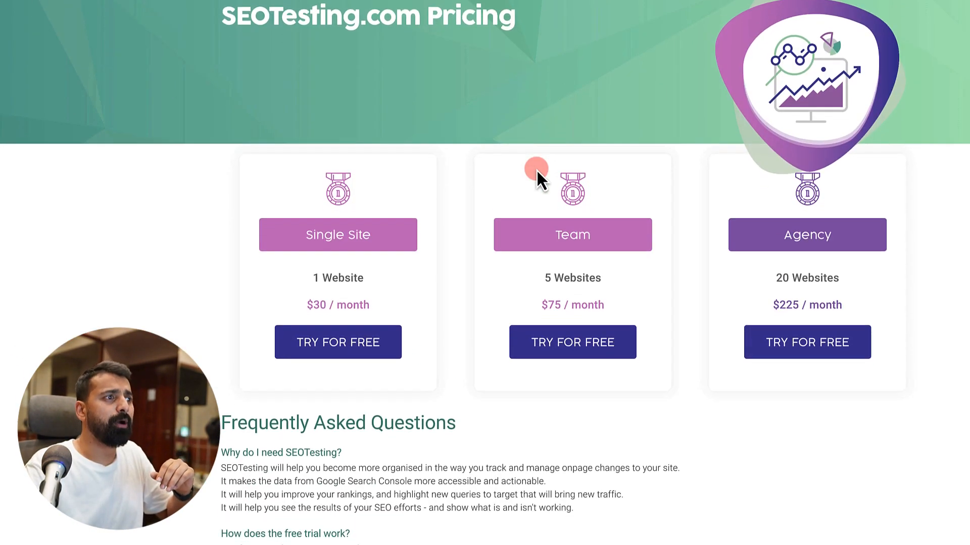
{"action": "scroll", "scroll_direction": "down", "scroll_amount": 3}
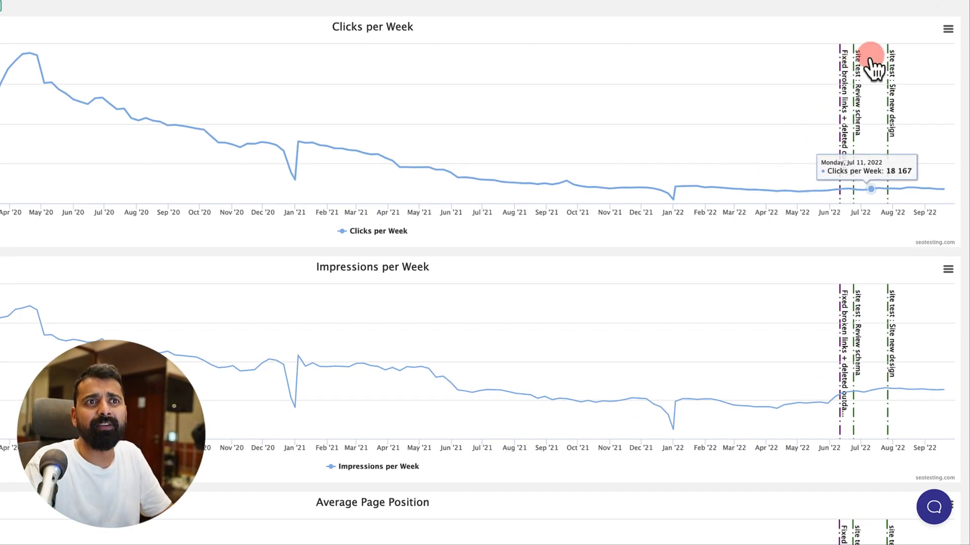
Scroll the shoutmeloud.com dashboard to review weekly clicks and impressions charts with annotations
{"action": "scroll", "scroll_direction": "down", "scroll_amount": 3}
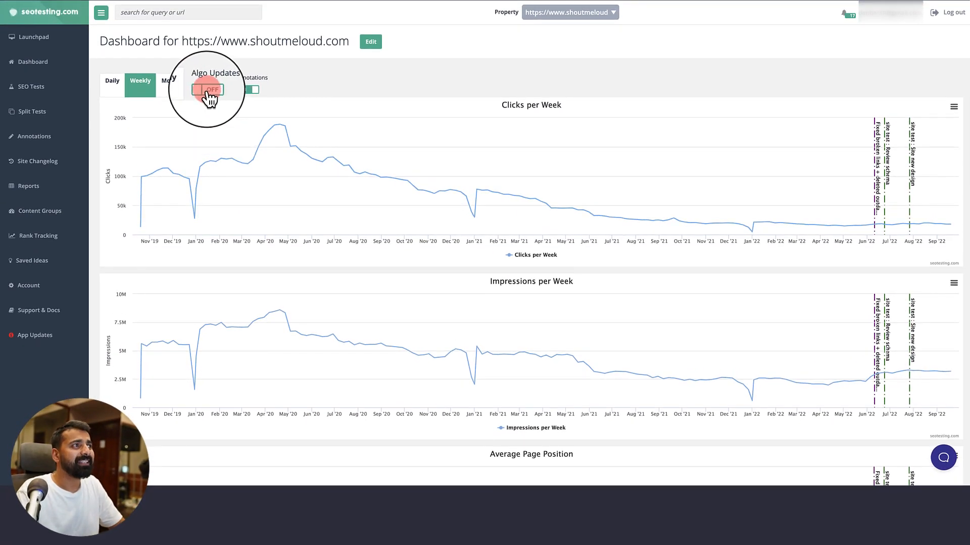
Turn Algo Updates ON to overlay Google algorithm update markers on the dashboard charts
{"action": "left_click", "coordinate": [209, 90]}
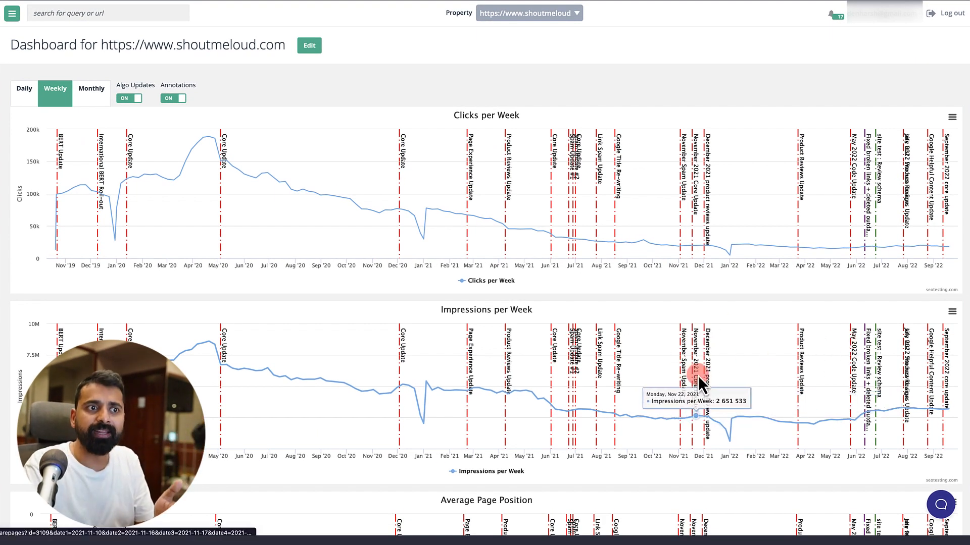
{"action": "mouse_move", "coordinate": [717, 434]}
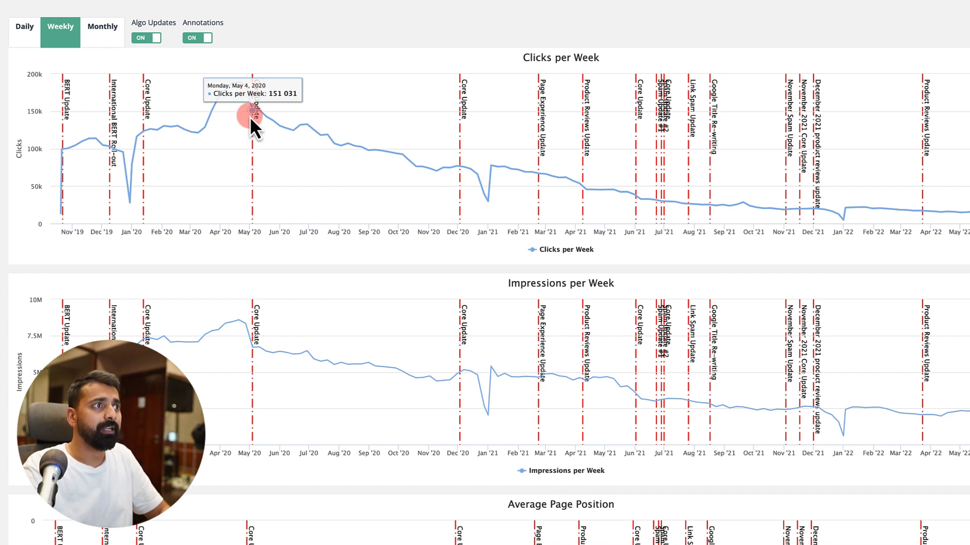
{"action": "mouse_move", "coordinate": [654, 201]}
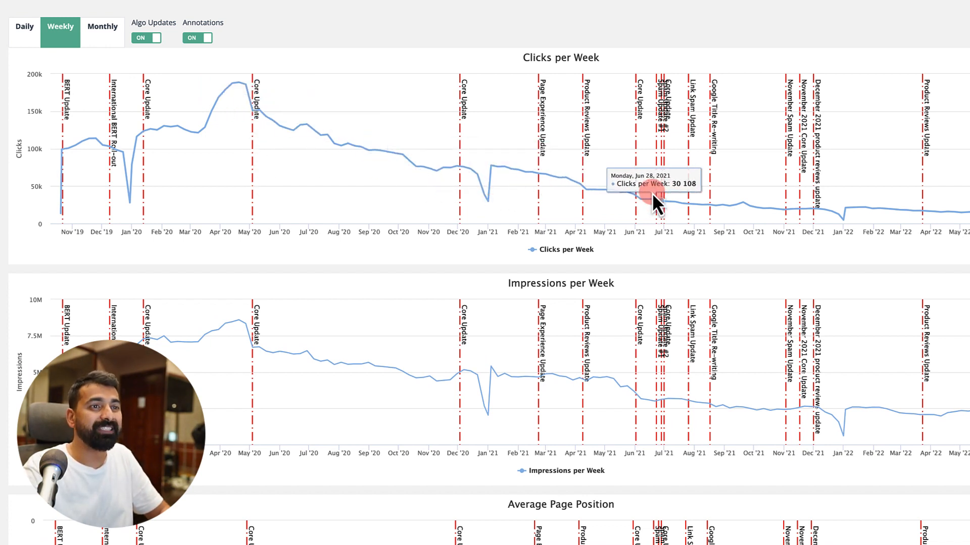
{"action": "mouse_move", "coordinate": [263, 123]}
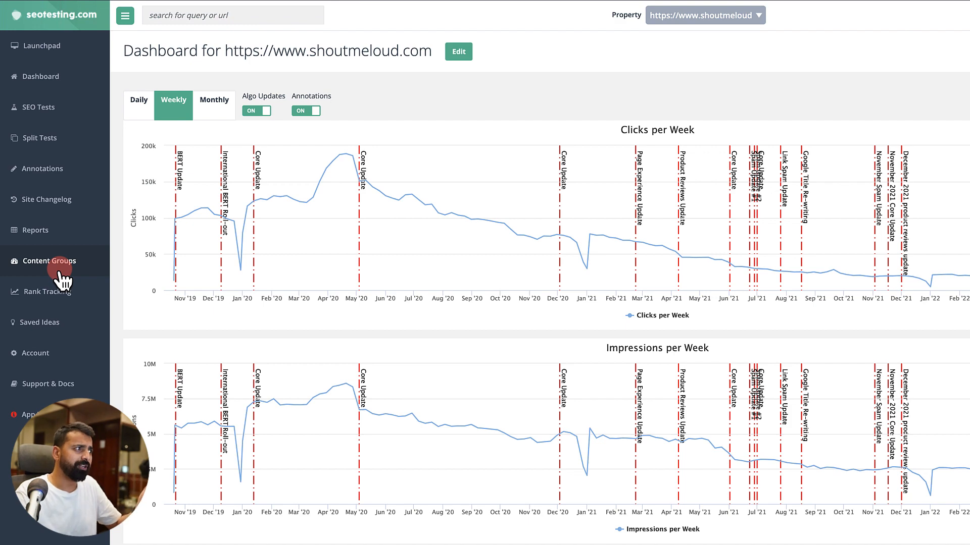
Show the Content Groups page and scroll to the Podcast and Twitter click charts
{"action": "left_click", "coordinate": [50, 260]}
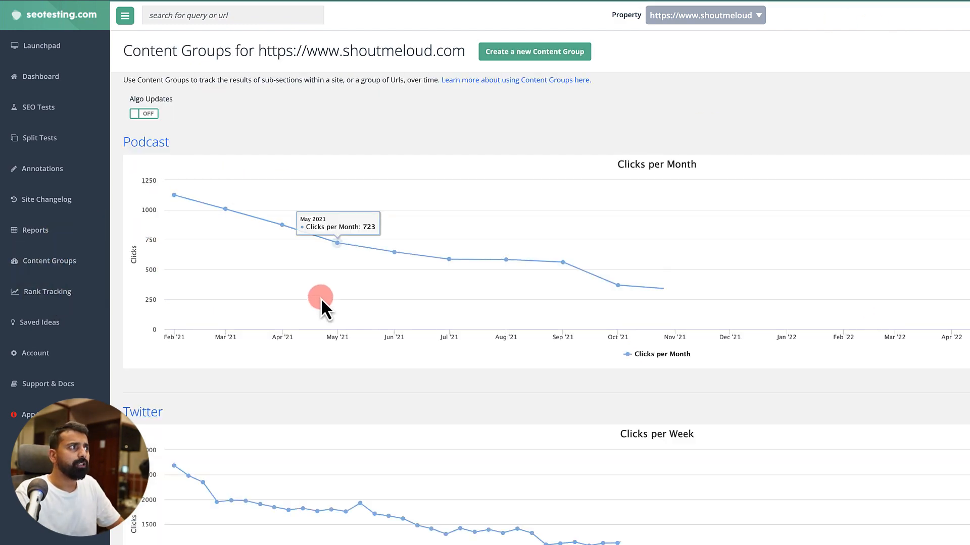
{"action": "scroll", "scroll_direction": "down", "scroll_amount": 3}
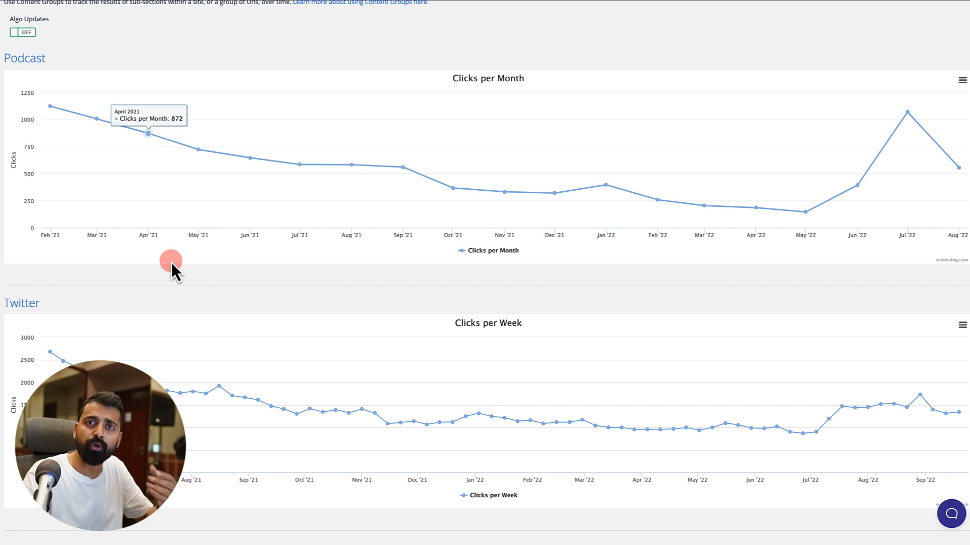
{"action": "mouse_move", "coordinate": [171, 274]}
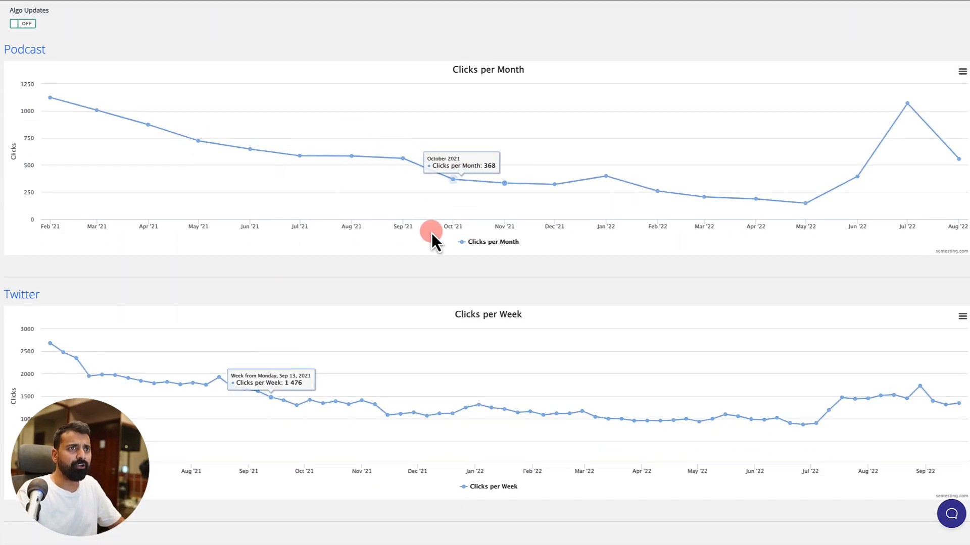
Turn Algo Updates ON so algorithm markers overlay the Podcast and Twitter group charts
{"action": "left_click", "coordinate": [24, 23]}
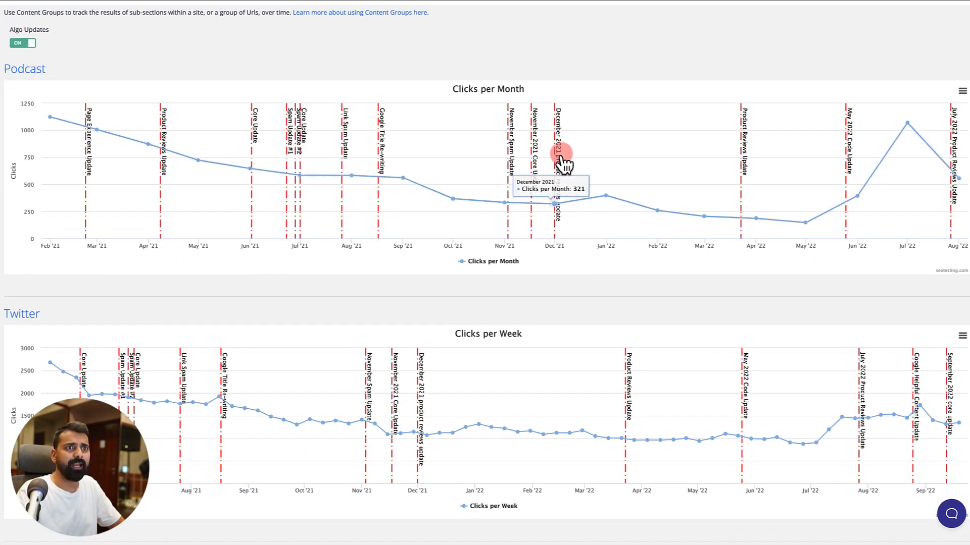
{"action": "mouse_move", "coordinate": [869, 344]}
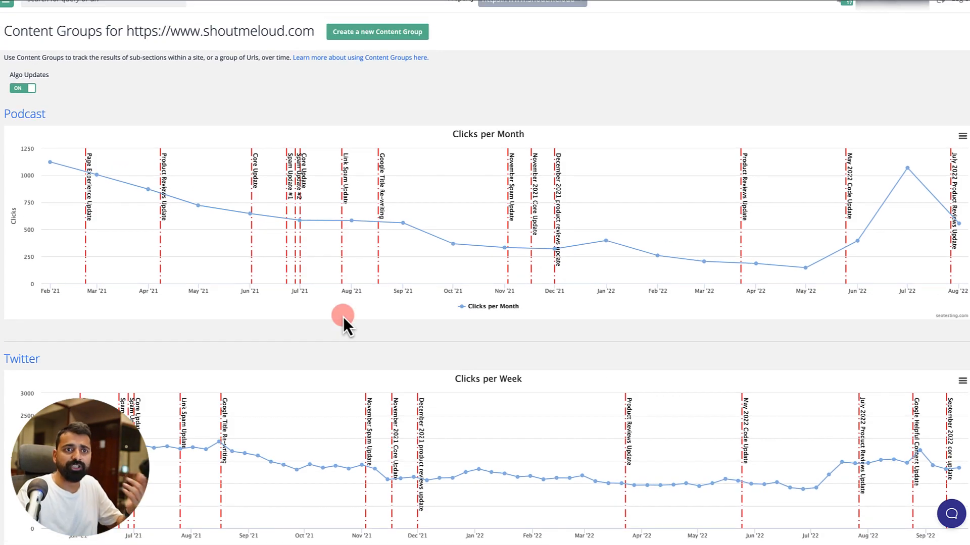
{"action": "mouse_move", "coordinate": [253, 214]}
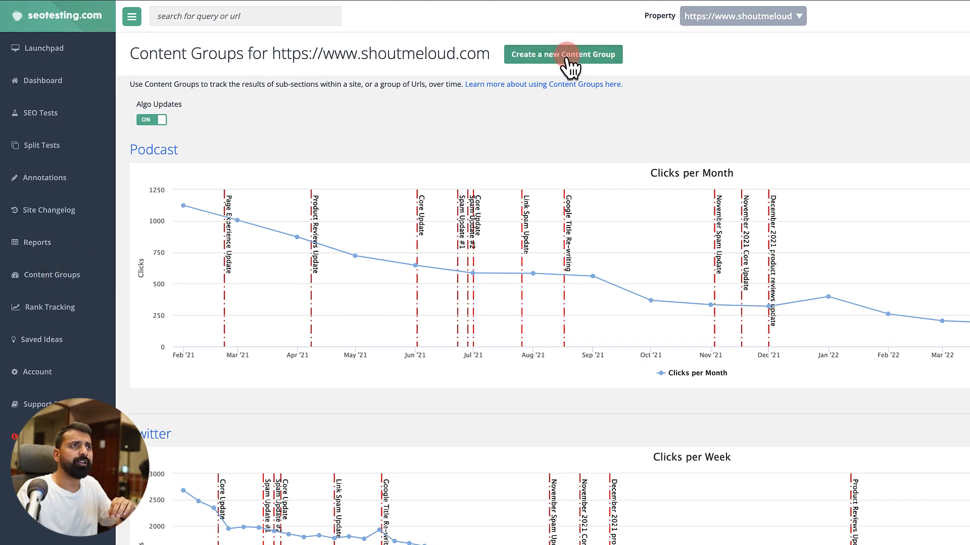
Start a new content group named Adsense with a description of all pages containing Adsense
{"action": "left_click", "coordinate": [562, 53]}
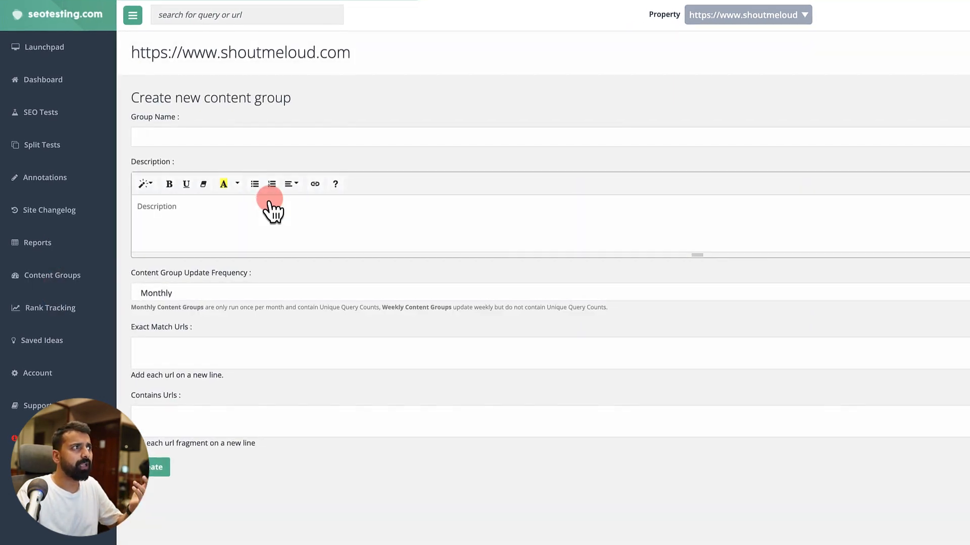
{"action": "left_click", "coordinate": [322, 127]}
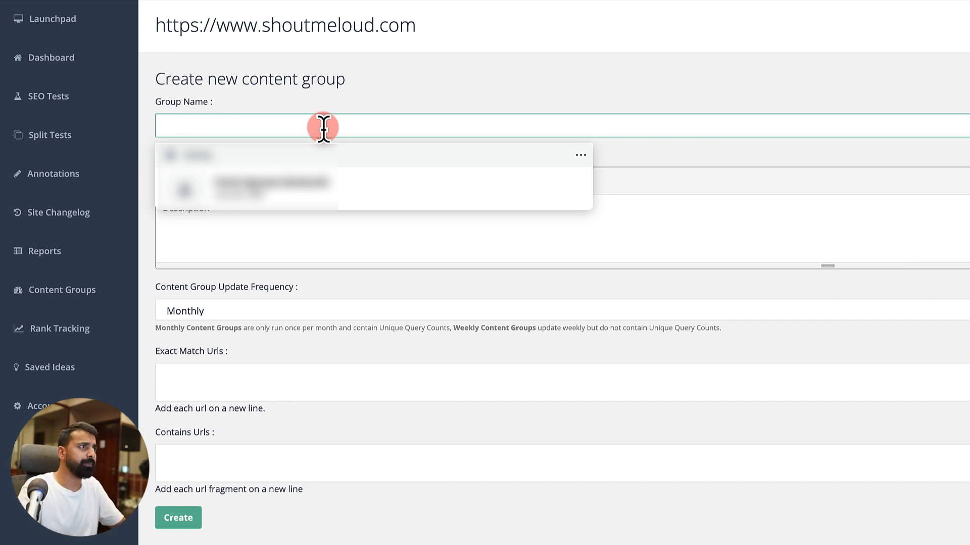
{"action": "type", "text": "Adsen"}
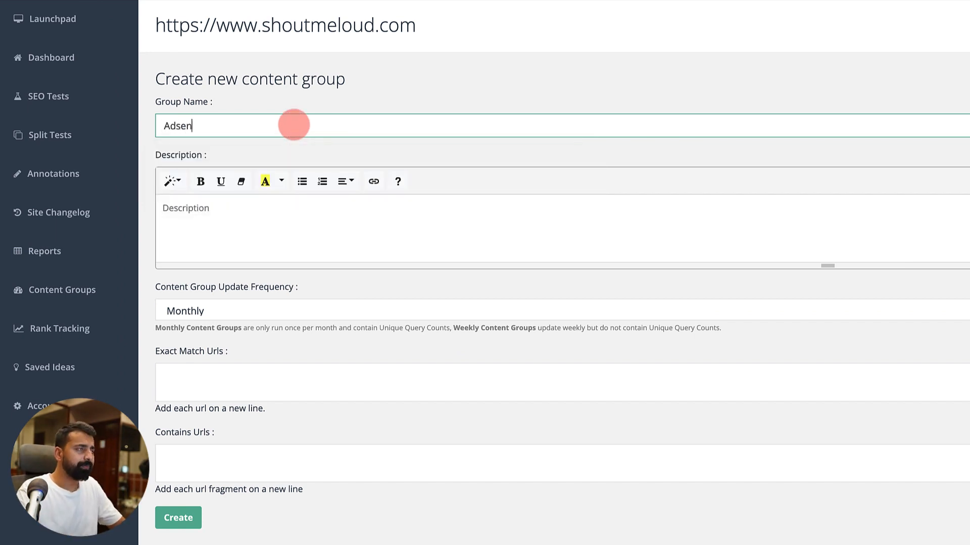
{"action": "type", "text": "se"}
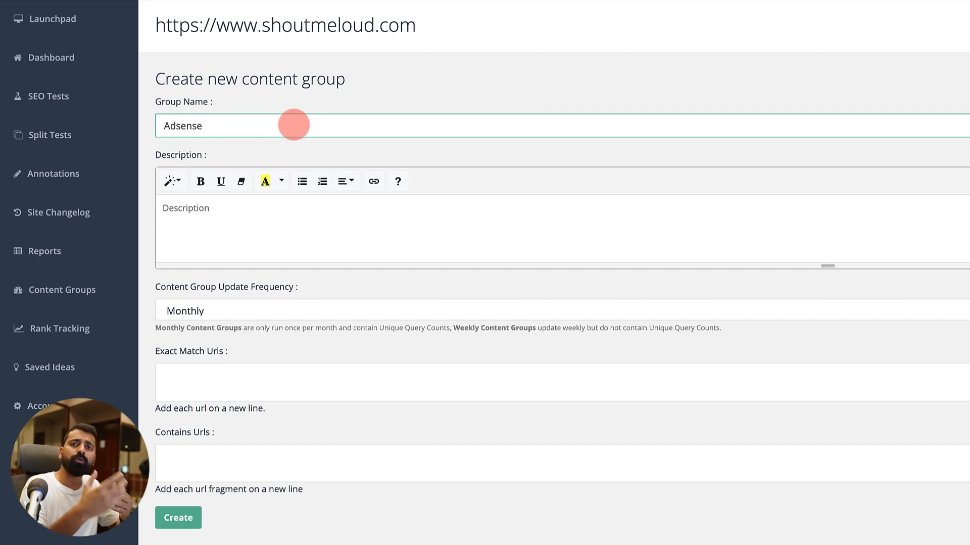
{"action": "double_click", "coordinate": [182, 125]}
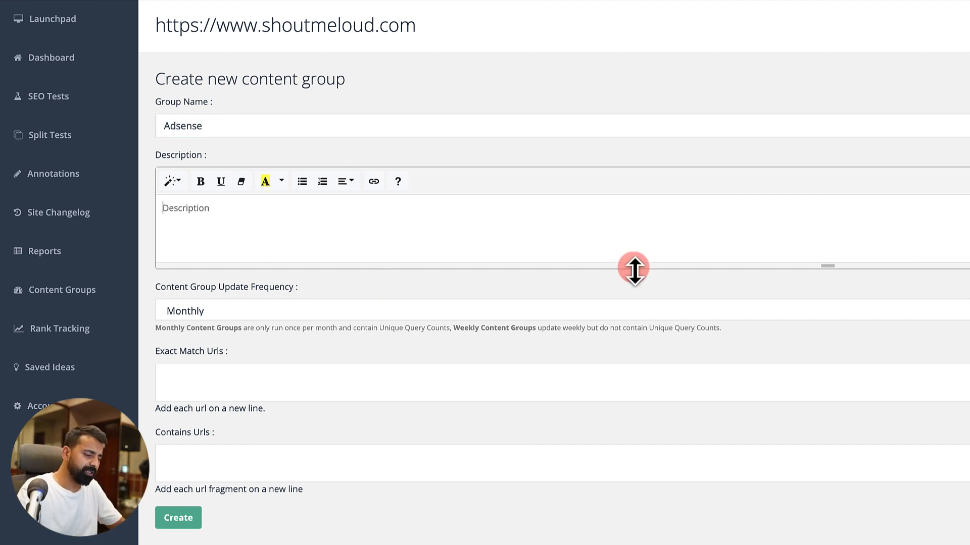
{"action": "type", "text": "All pages containing \"Adsense"}
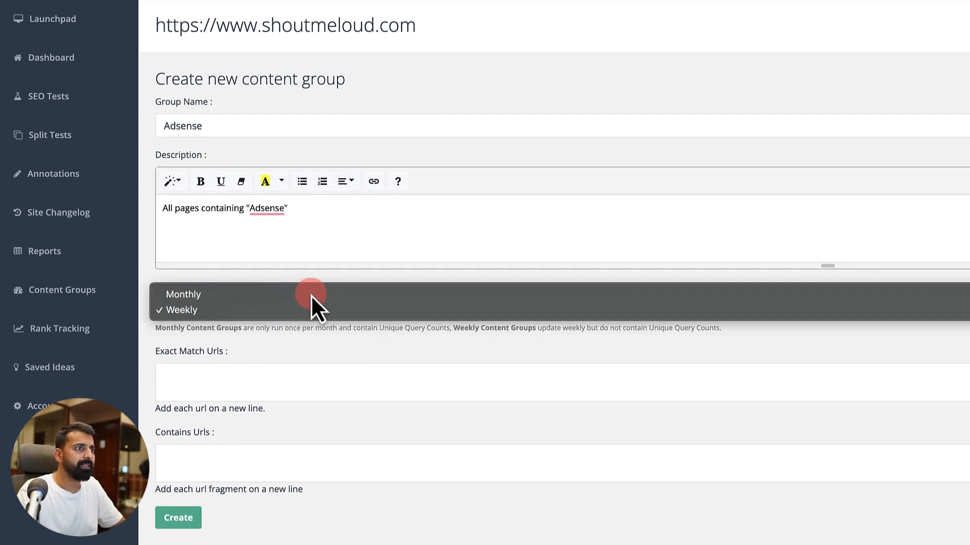
Keep Monthly frequency and enter Adsense as the Contains Urls fragment
{"action": "left_click", "coordinate": [183, 293]}
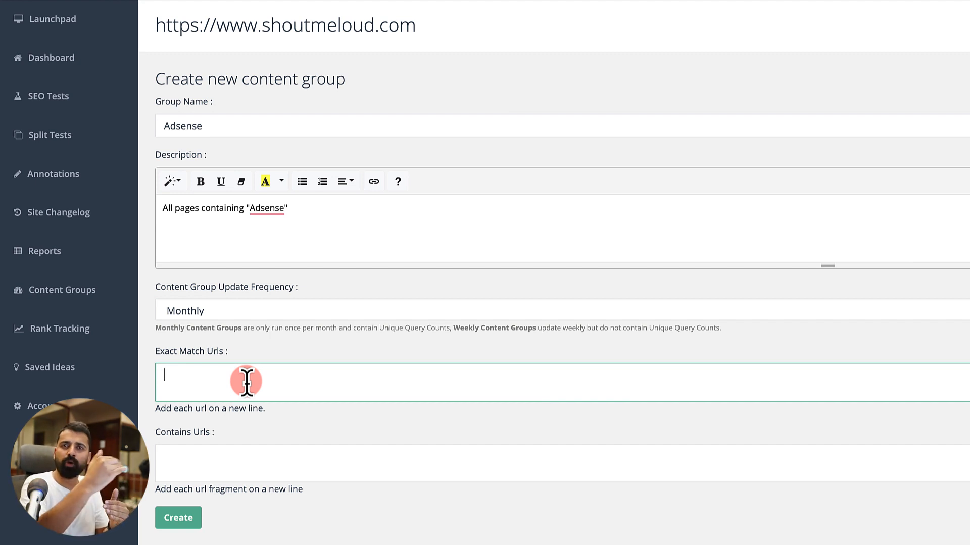
{"action": "left_click", "coordinate": [235, 461]}
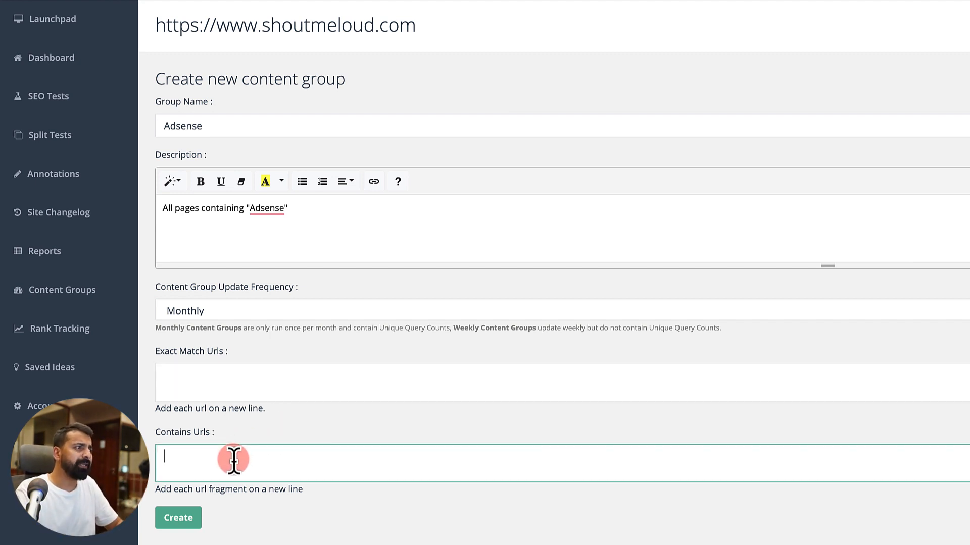
{"action": "type", "text": "Adsense"}
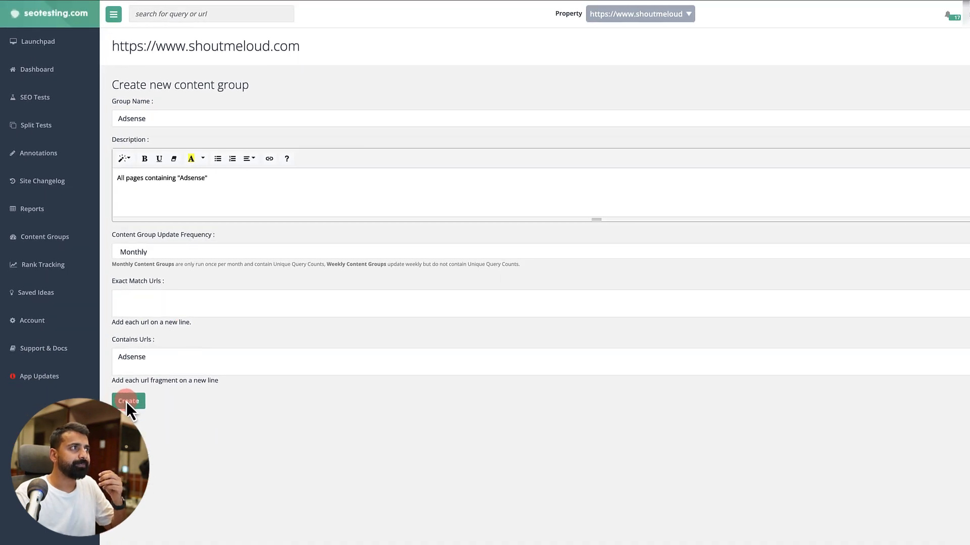
Create the Adsense content group and return to the Content Groups list with the Podcast chart
{"action": "left_click", "coordinate": [128, 401]}
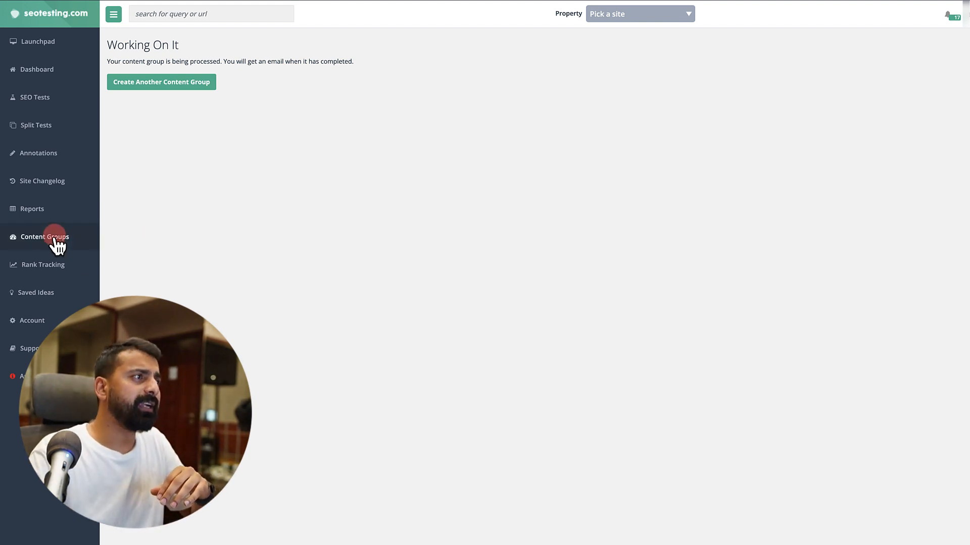
{"action": "left_click", "coordinate": [44, 236]}
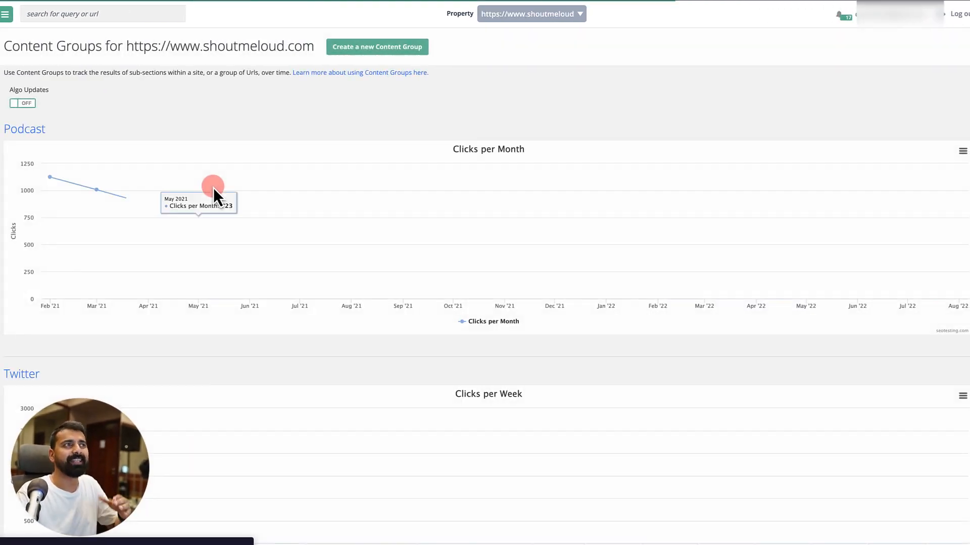
{"action": "scroll", "scroll_direction": "down", "scroll_amount": 3}
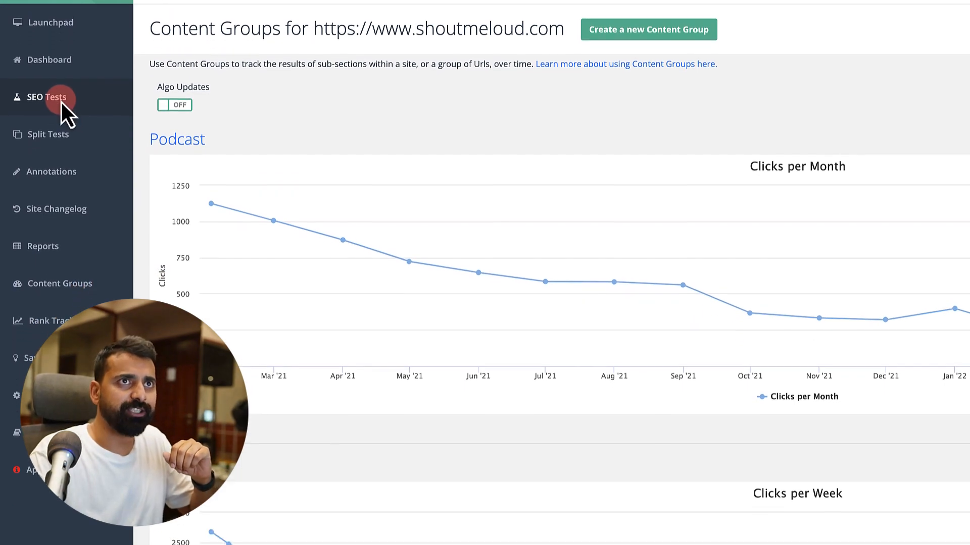
View SEO Tests, then Group Tests, then Url Switch Tests showing Rank tracking tools at 41.43%
{"action": "left_click", "coordinate": [47, 97]}
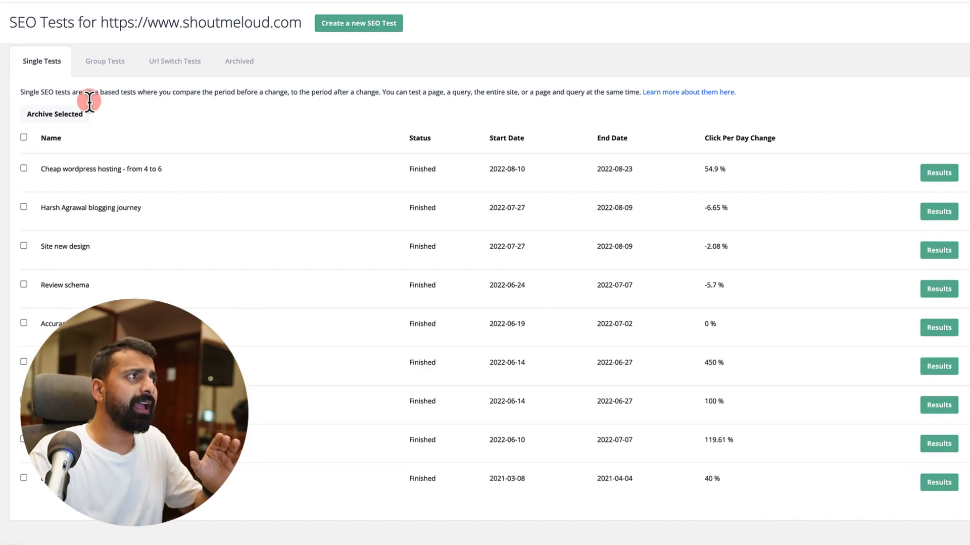
{"action": "left_click", "coordinate": [104, 61]}
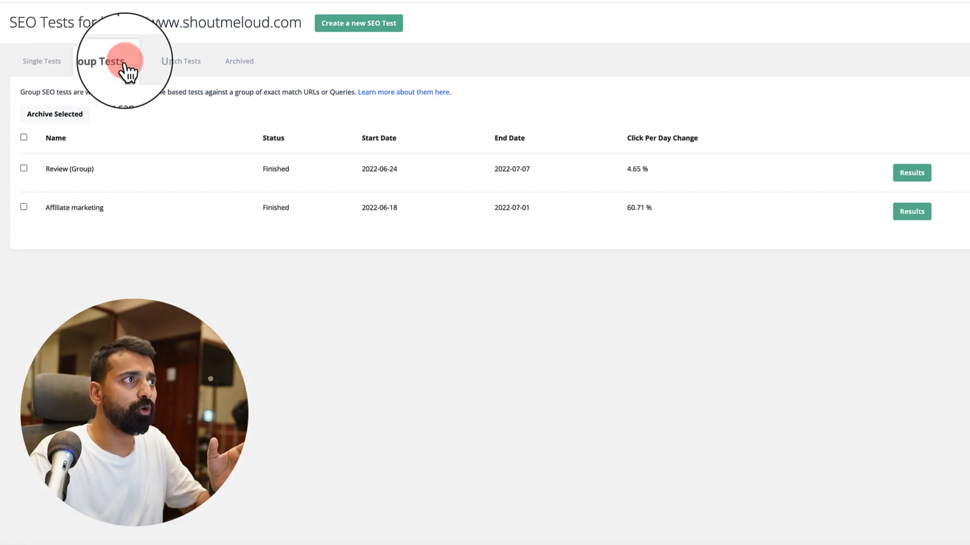
{"action": "left_click", "coordinate": [180, 61]}
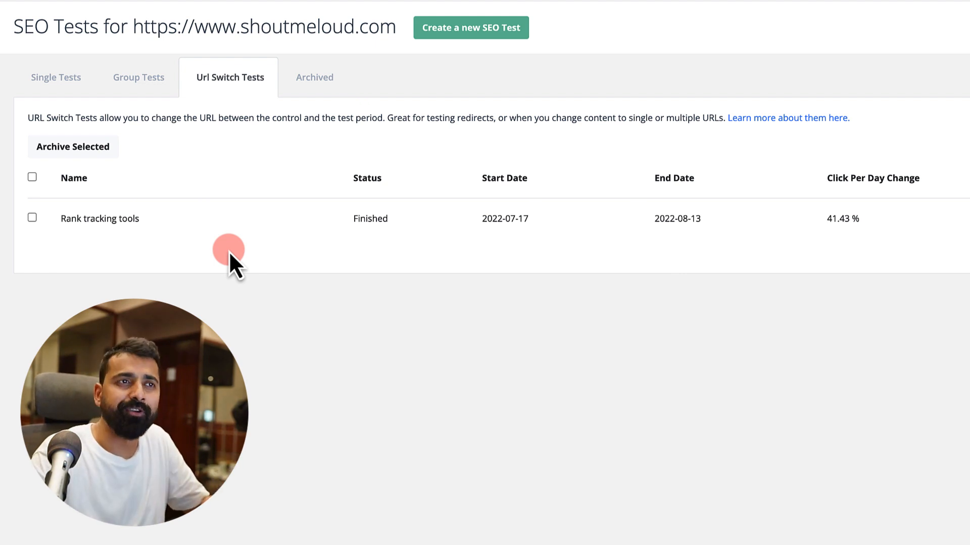
{"action": "mouse_move", "coordinate": [810, 293]}
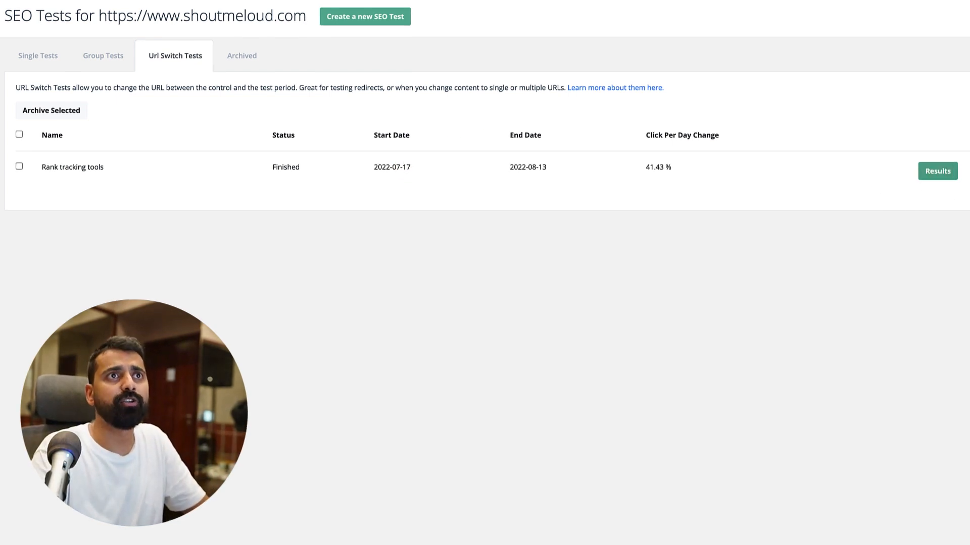
Review the Rank tracking tools test results metrics and clicks chart
{"action": "left_click", "coordinate": [938, 170]}
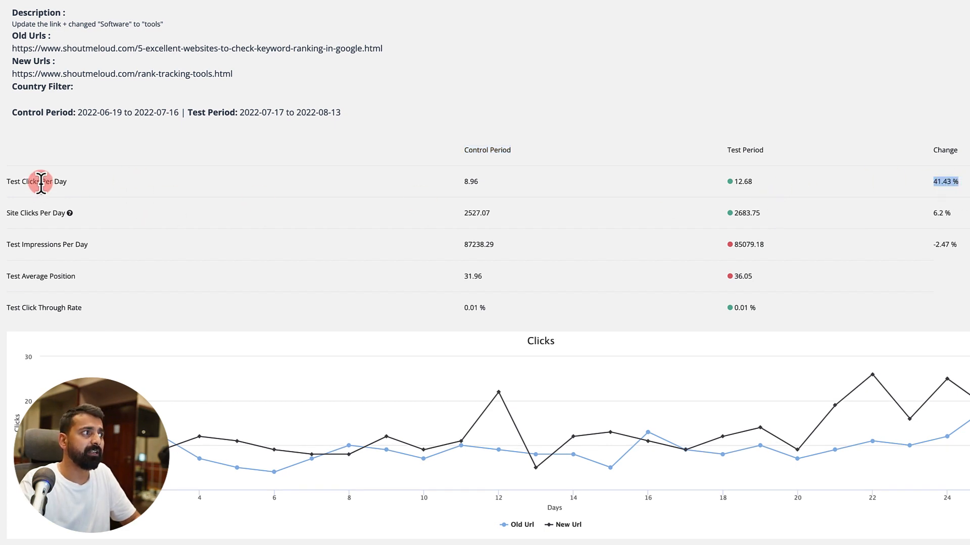
{"action": "mouse_move", "coordinate": [18, 213]}
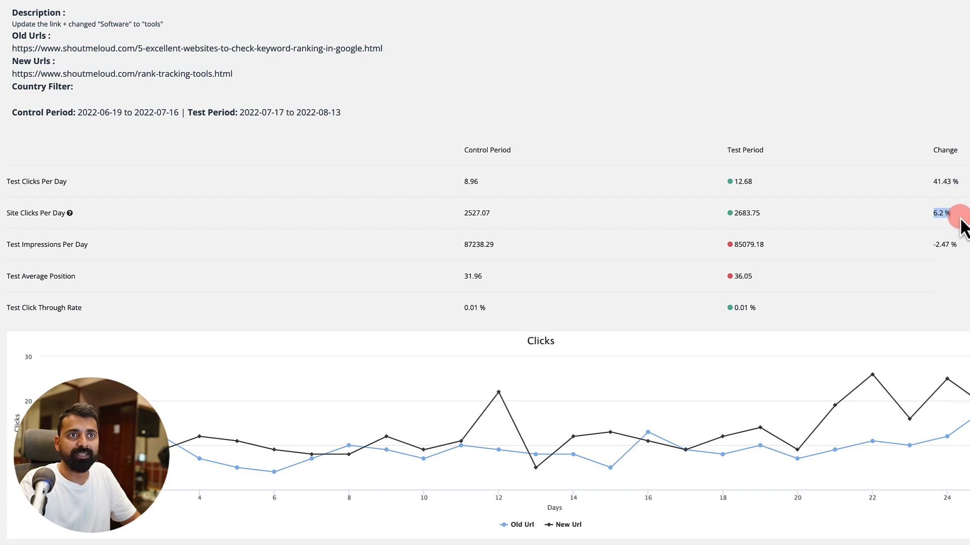
{"action": "scroll", "scroll_direction": "down", "scroll_amount": 3}
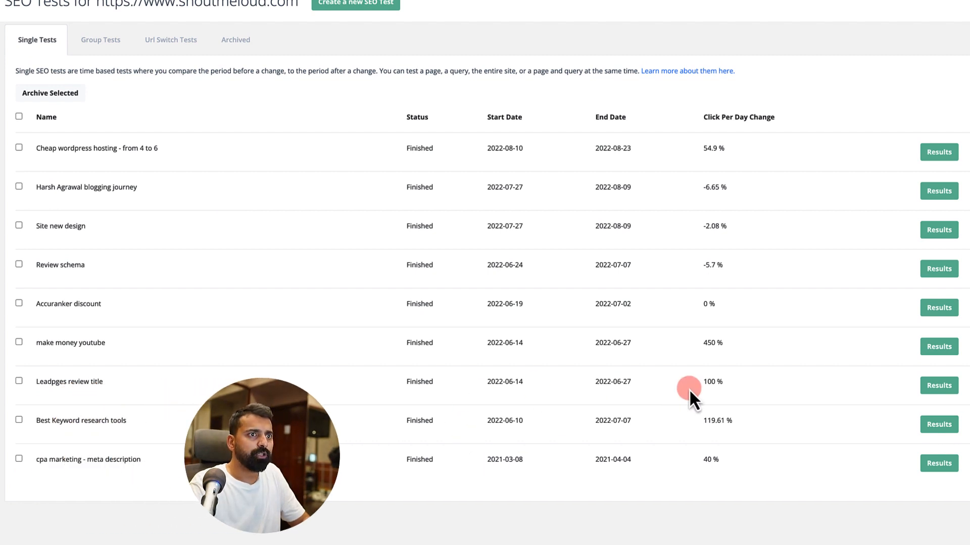
Review the Leadpges review title test results, then show the Site Changelog for shoutmeloud.com
{"action": "double_click", "coordinate": [69, 382]}
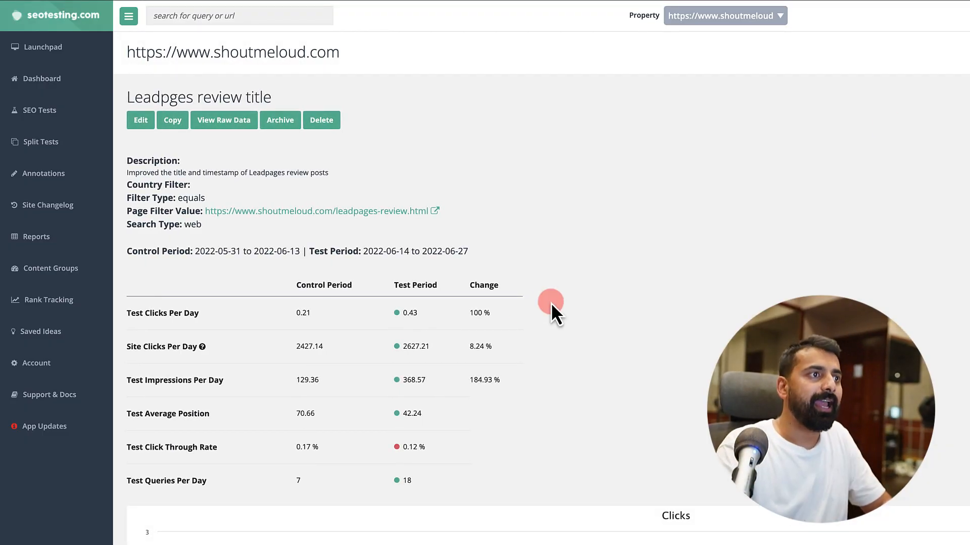
{"action": "scroll", "scroll_direction": "down", "scroll_amount": 3}
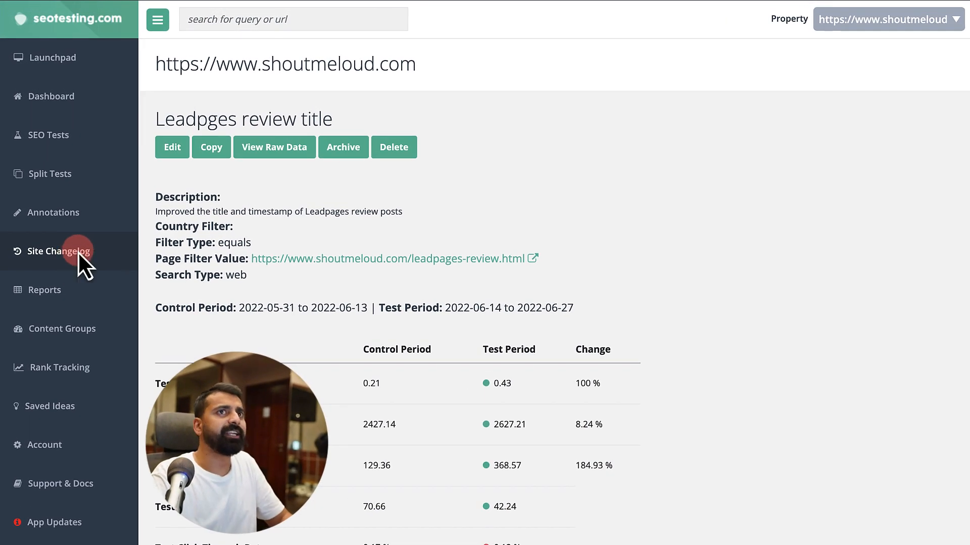
{"action": "left_click", "coordinate": [58, 252]}
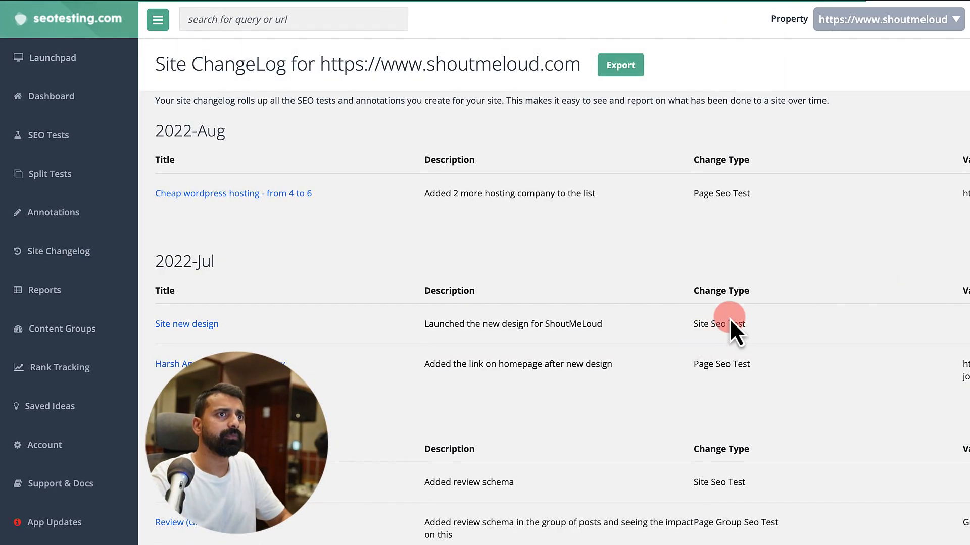